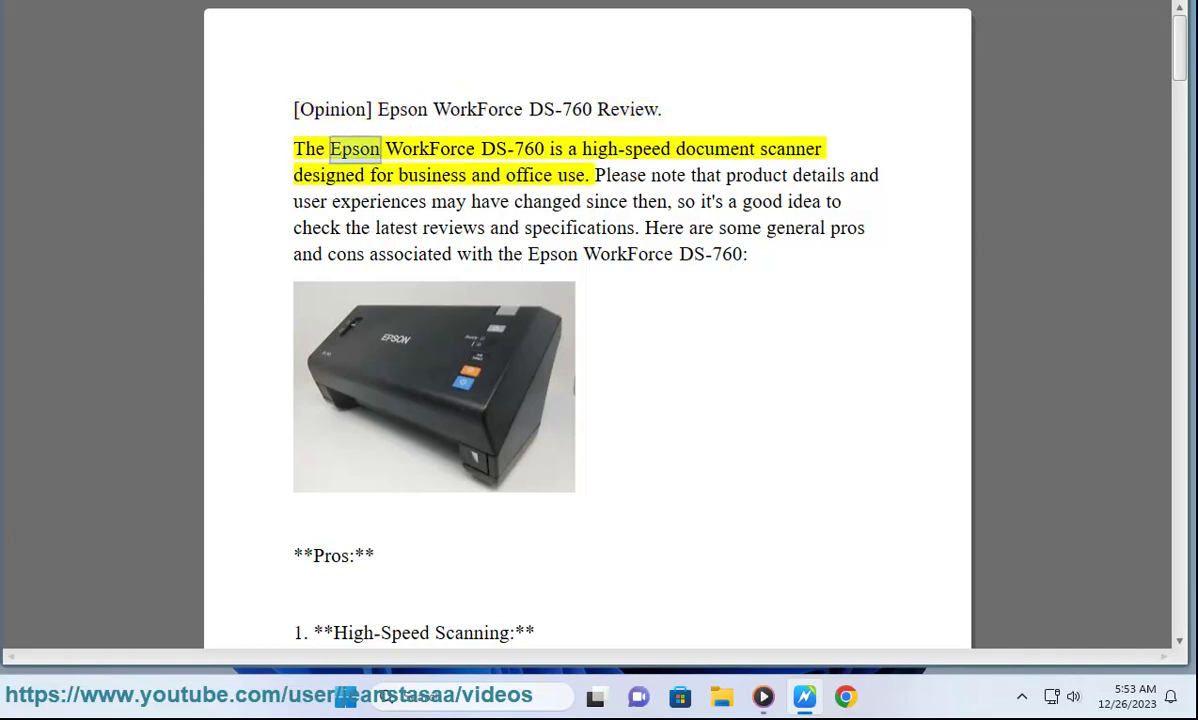
Start read-aloud at the opening sentence and follow Pros 1–2 into Versatile Media Handling
double_click(714, 148)
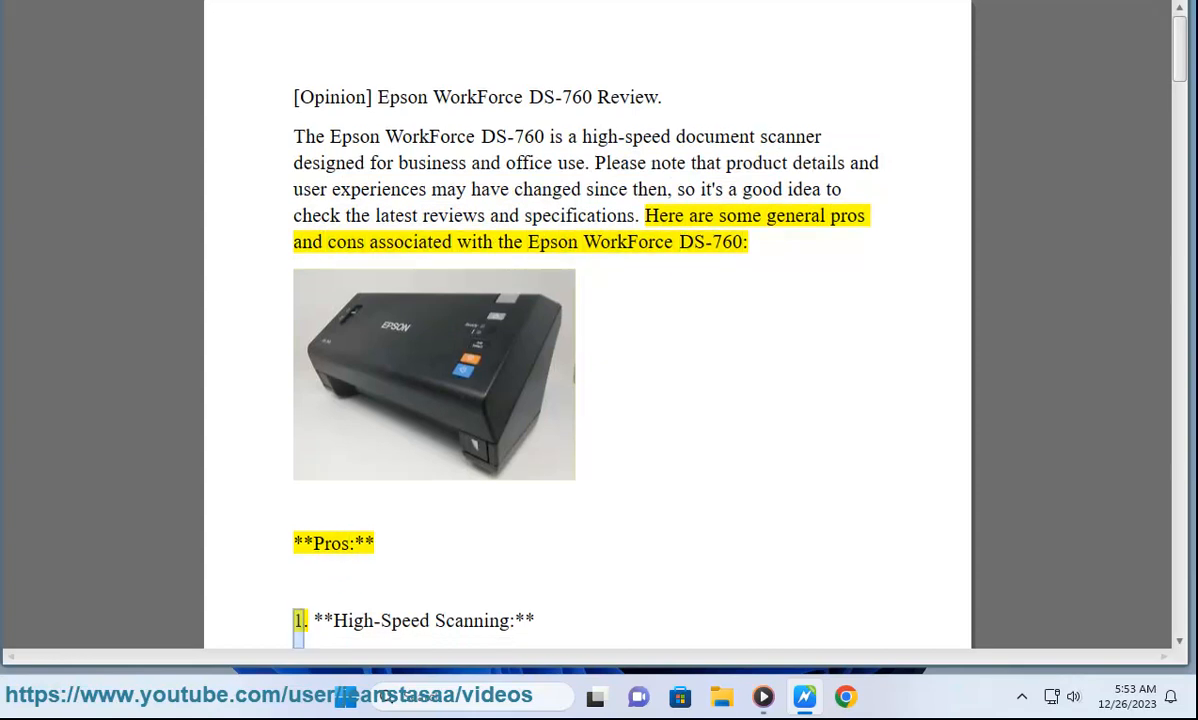
scroll(down, 3)
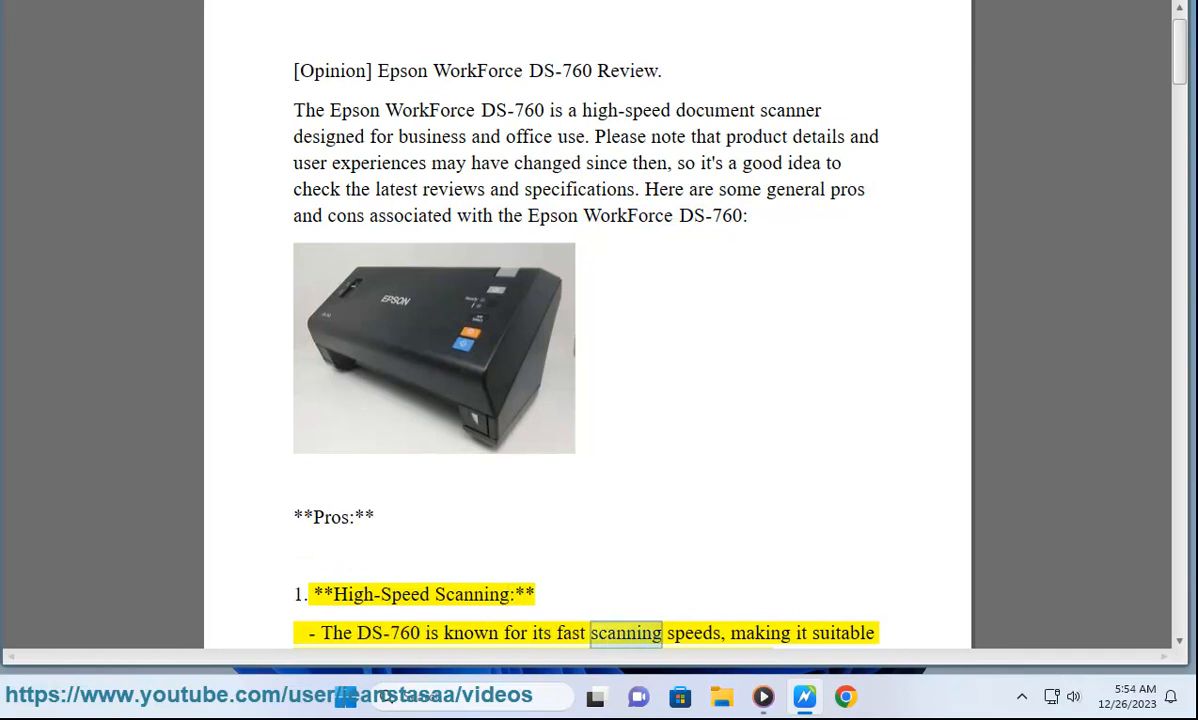
scroll(down, 3)
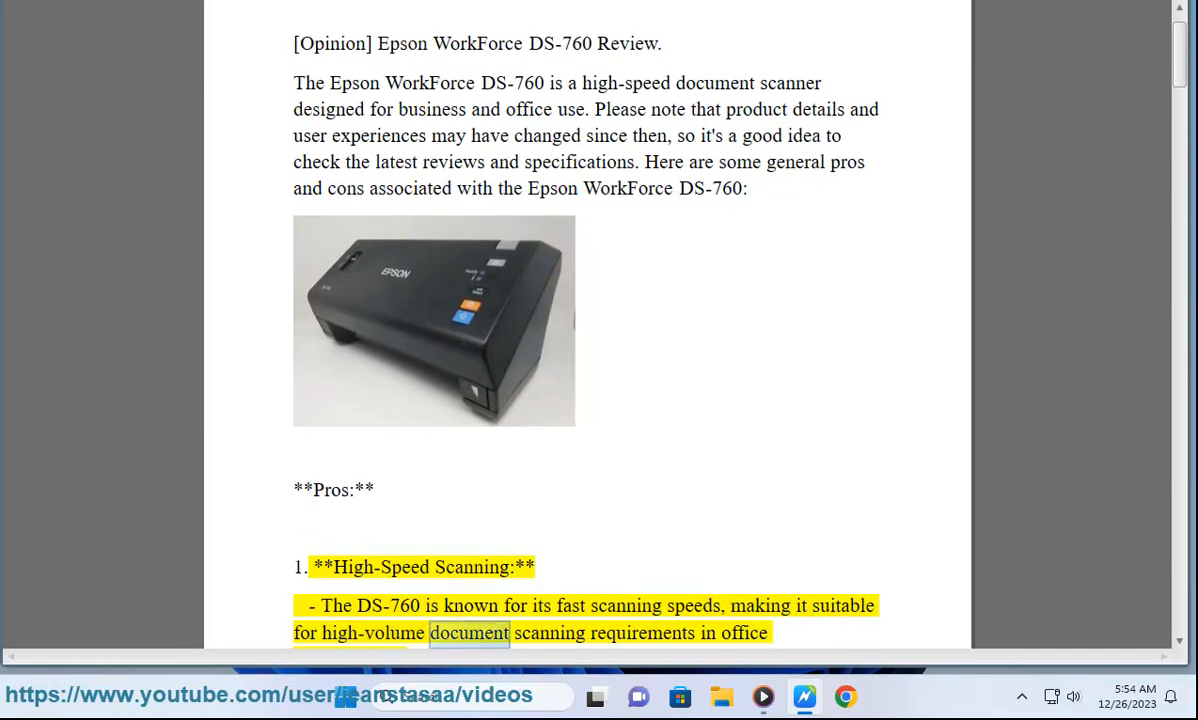
scroll(down, 3)
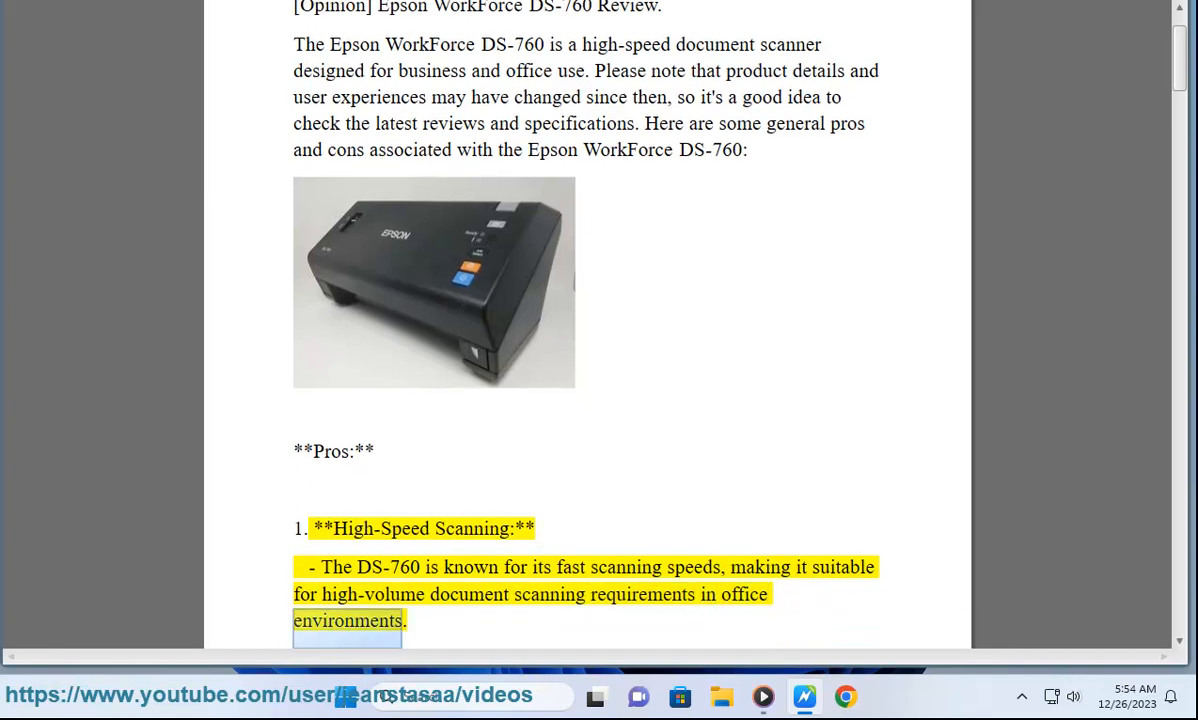
scroll(down, 3)
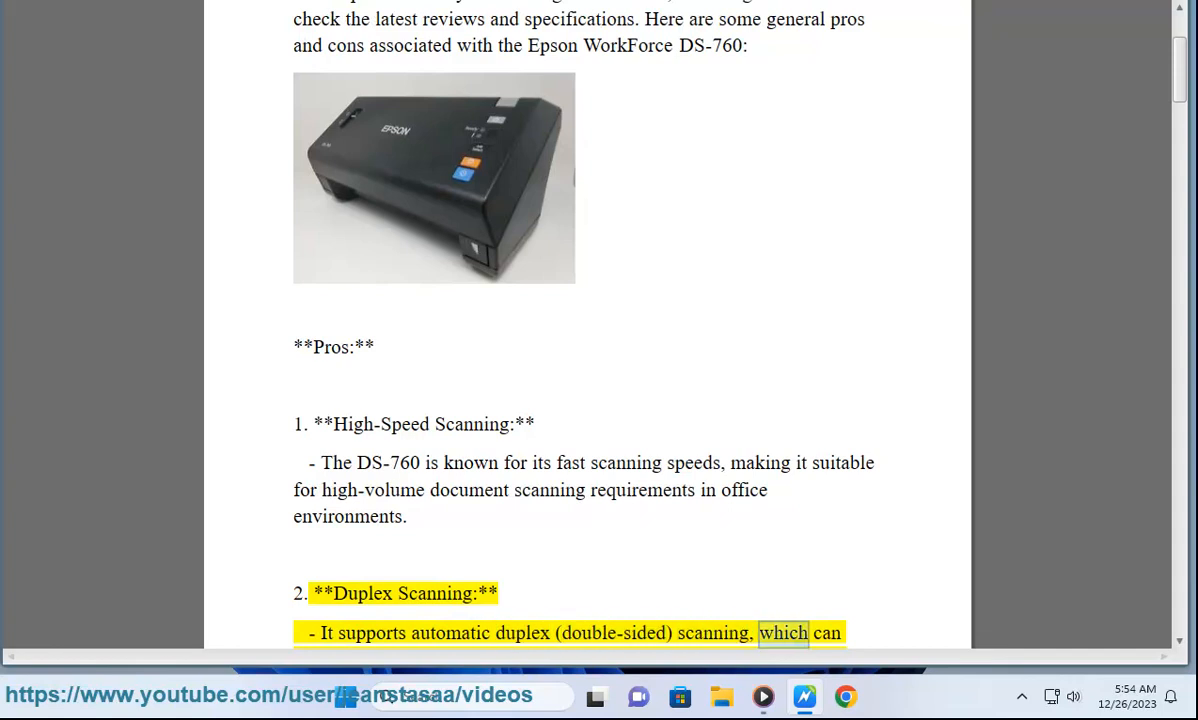
scroll(down, 3)
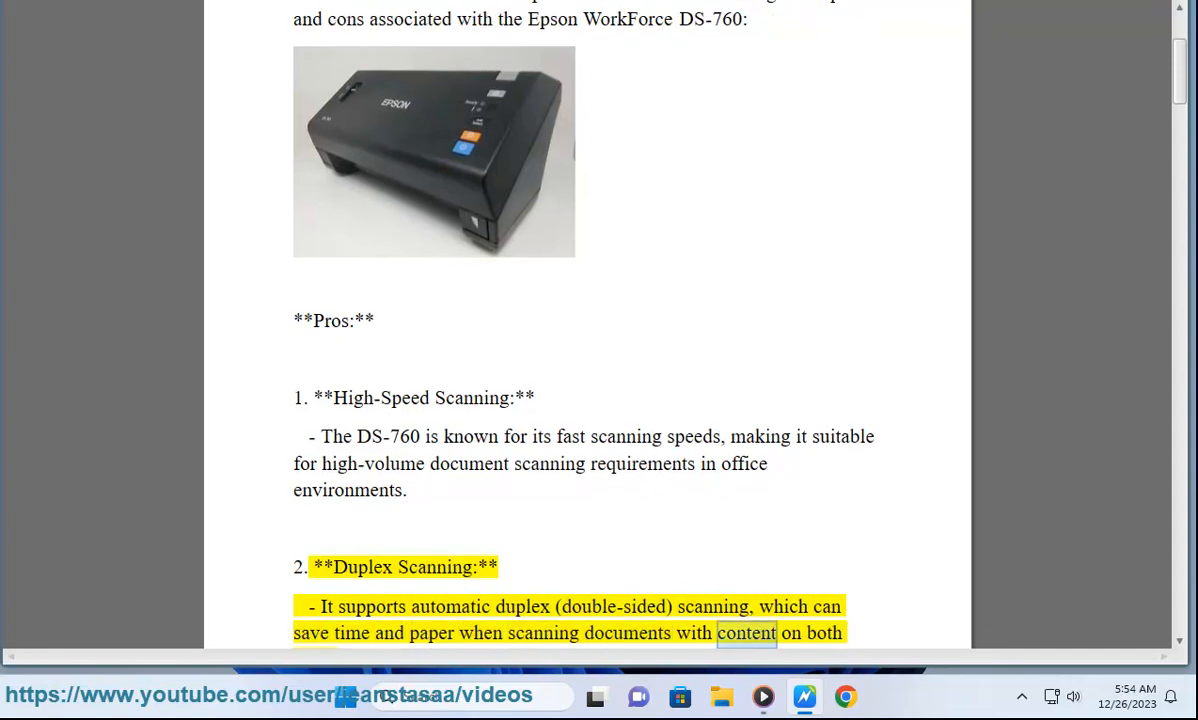
scroll(down, 3)
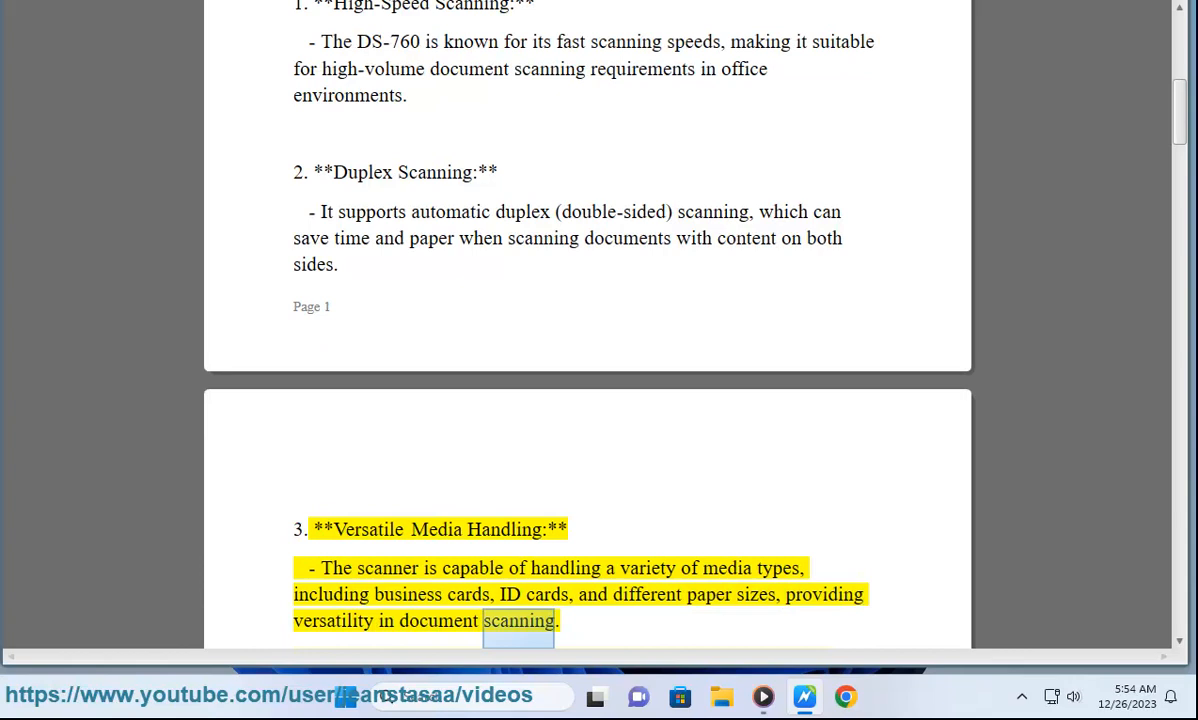
Follow the reading through Pros 4–8, Large Document Feeder to Energy Efficiency, onto page 4
scroll(down, 3)
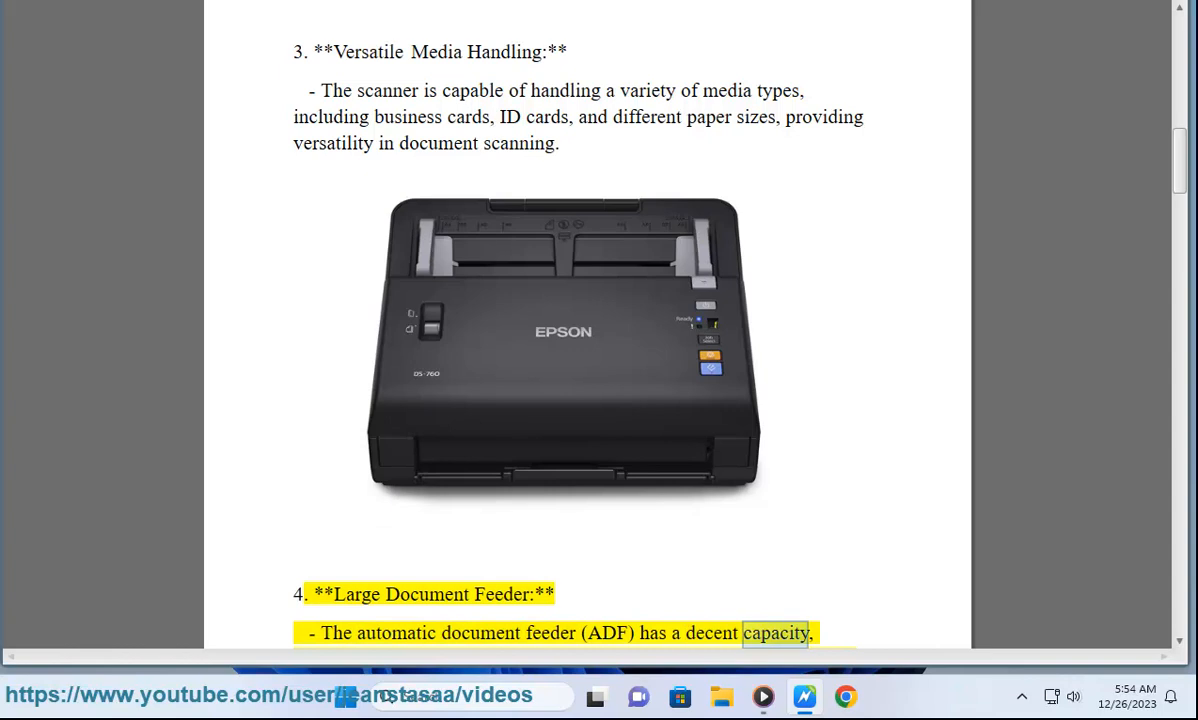
scroll(up, 3)
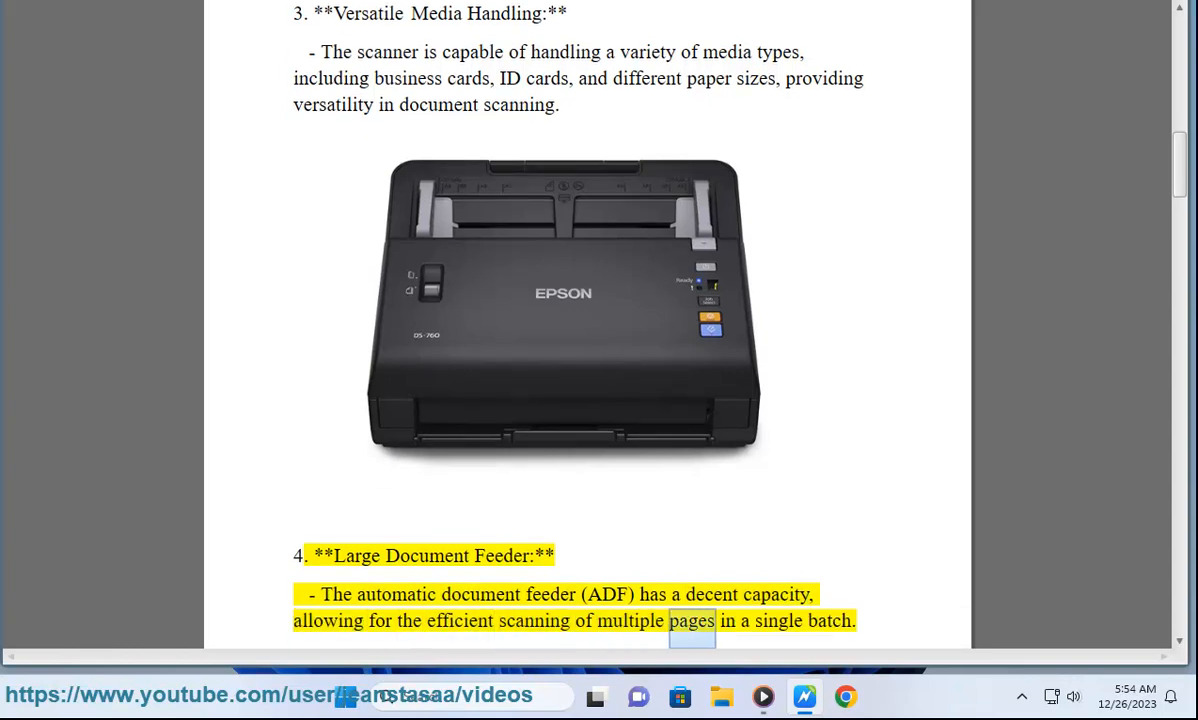
scroll(down, 3)
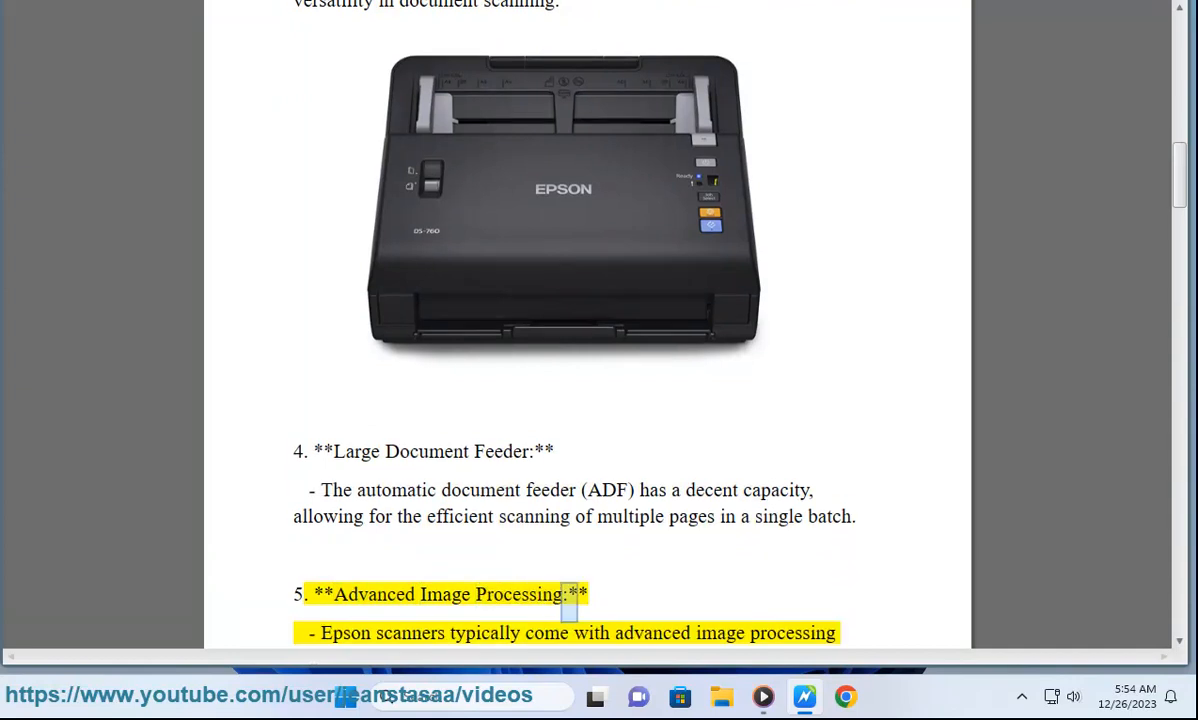
double_click(720, 633)
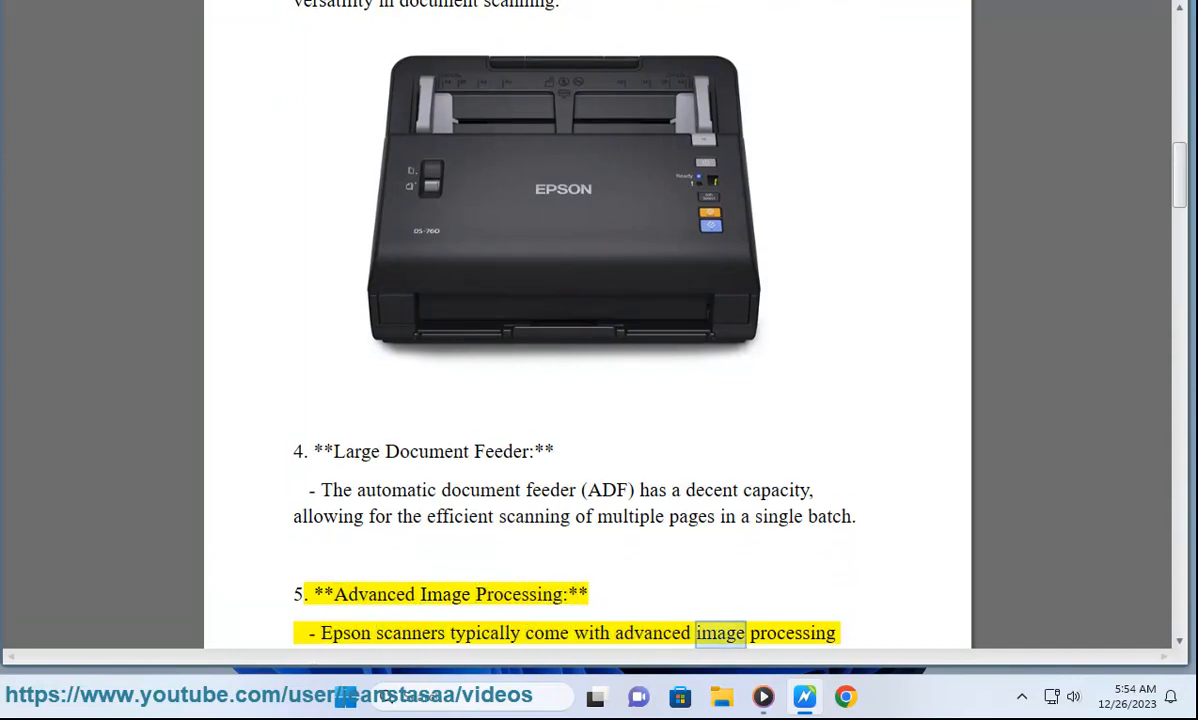
scroll(down, 3)
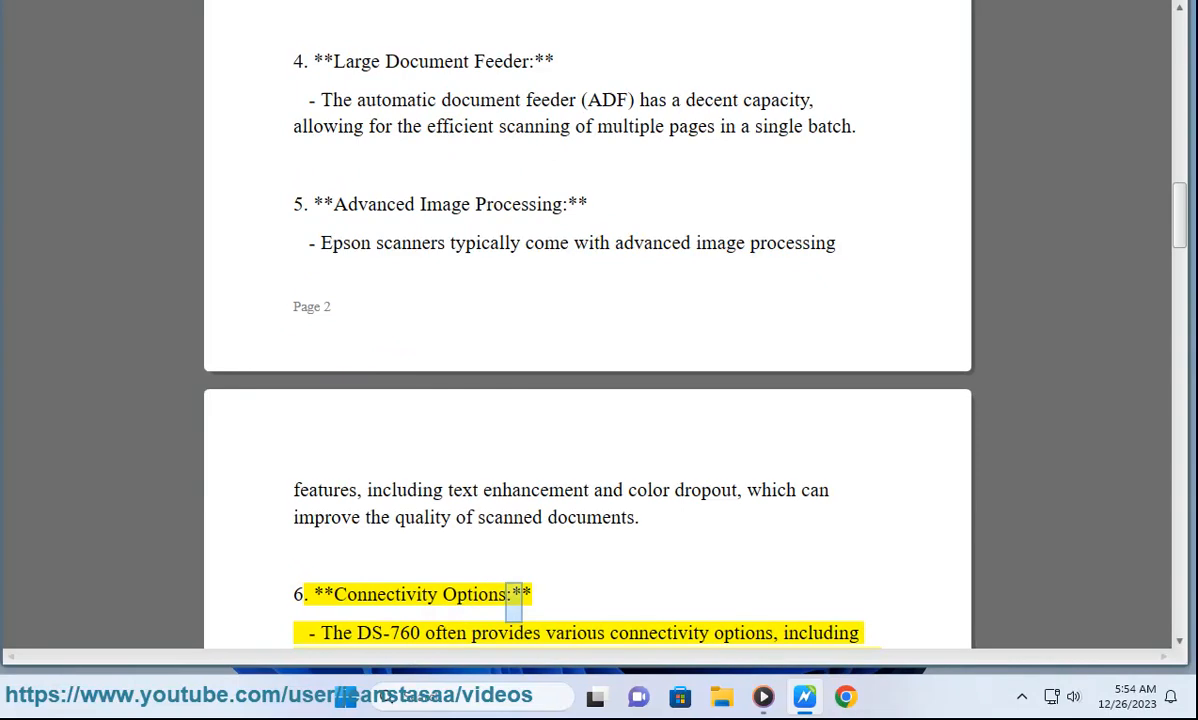
double_click(657, 633)
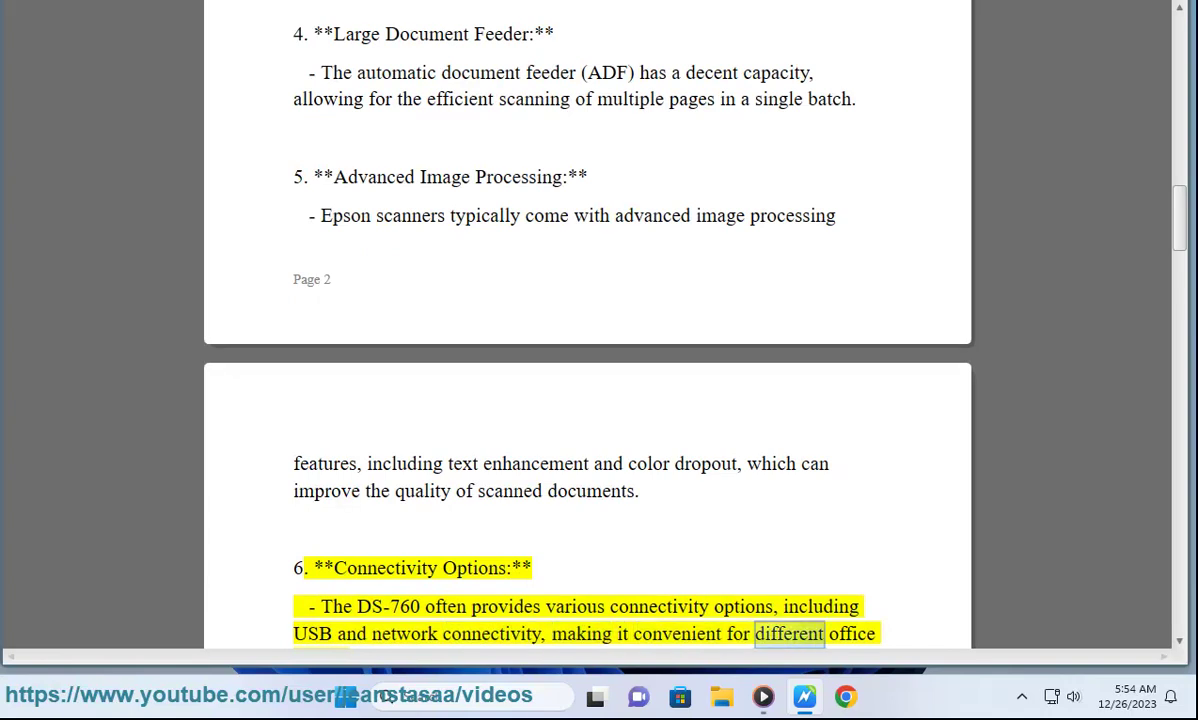
scroll(down, 3)
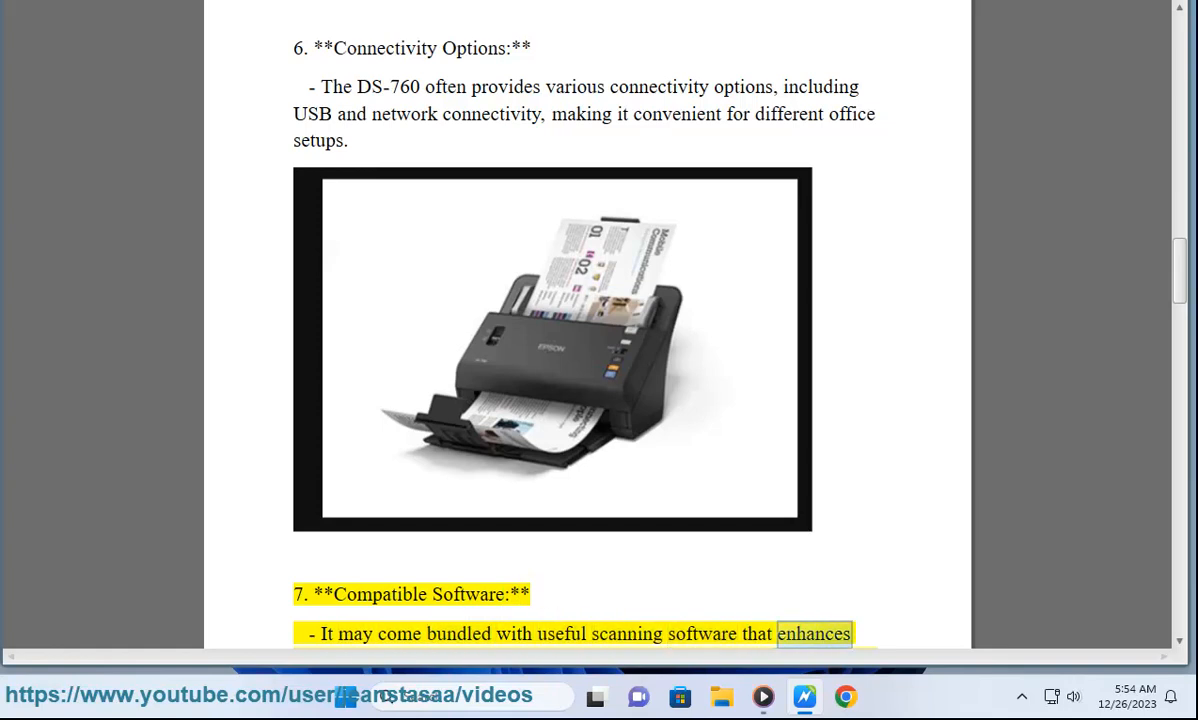
scroll(down, 3)
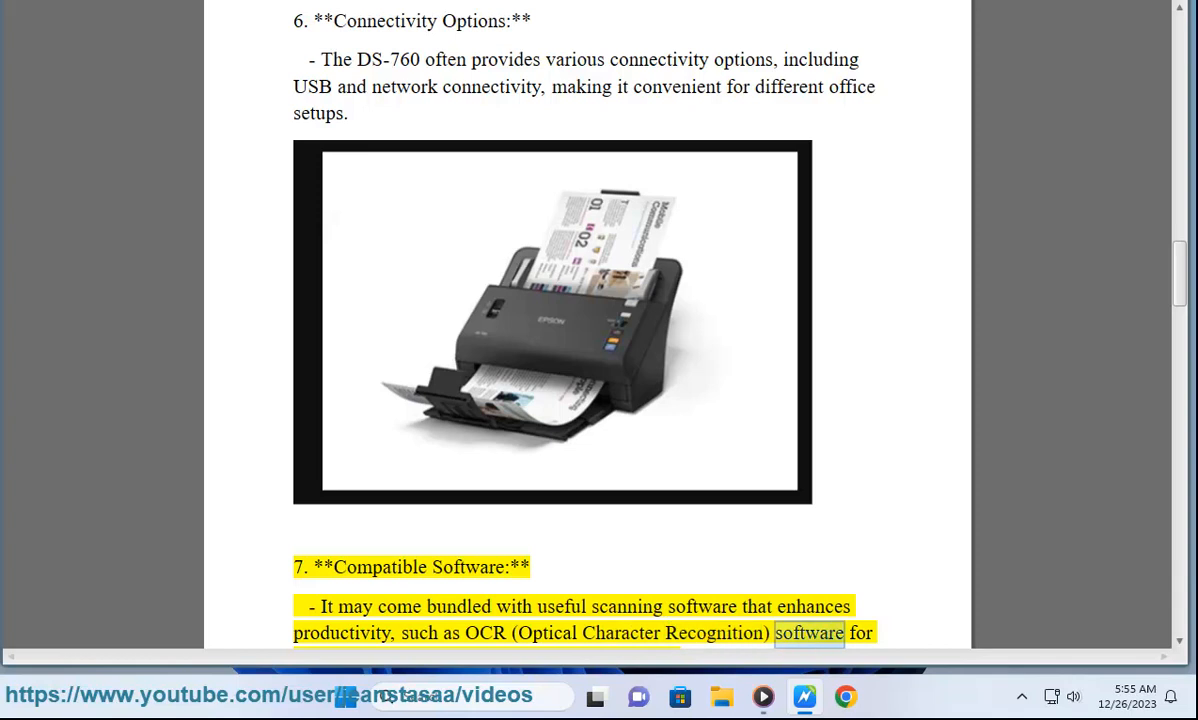
scroll(down, 3)
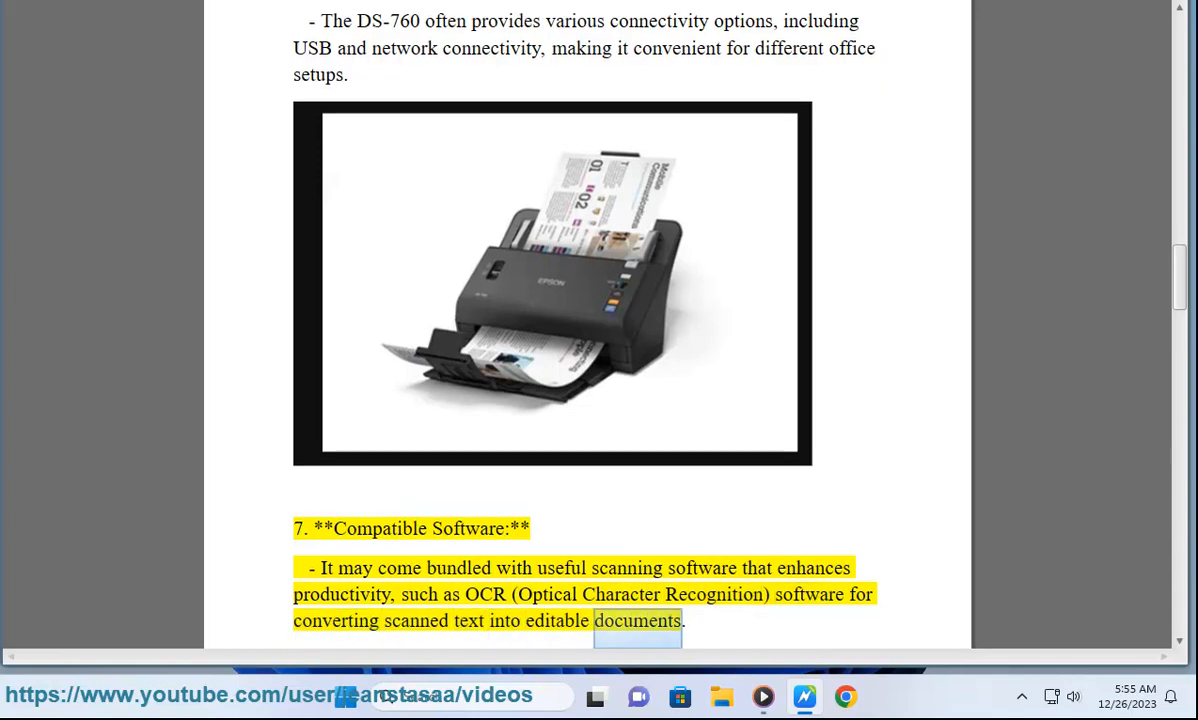
scroll(down, 3)
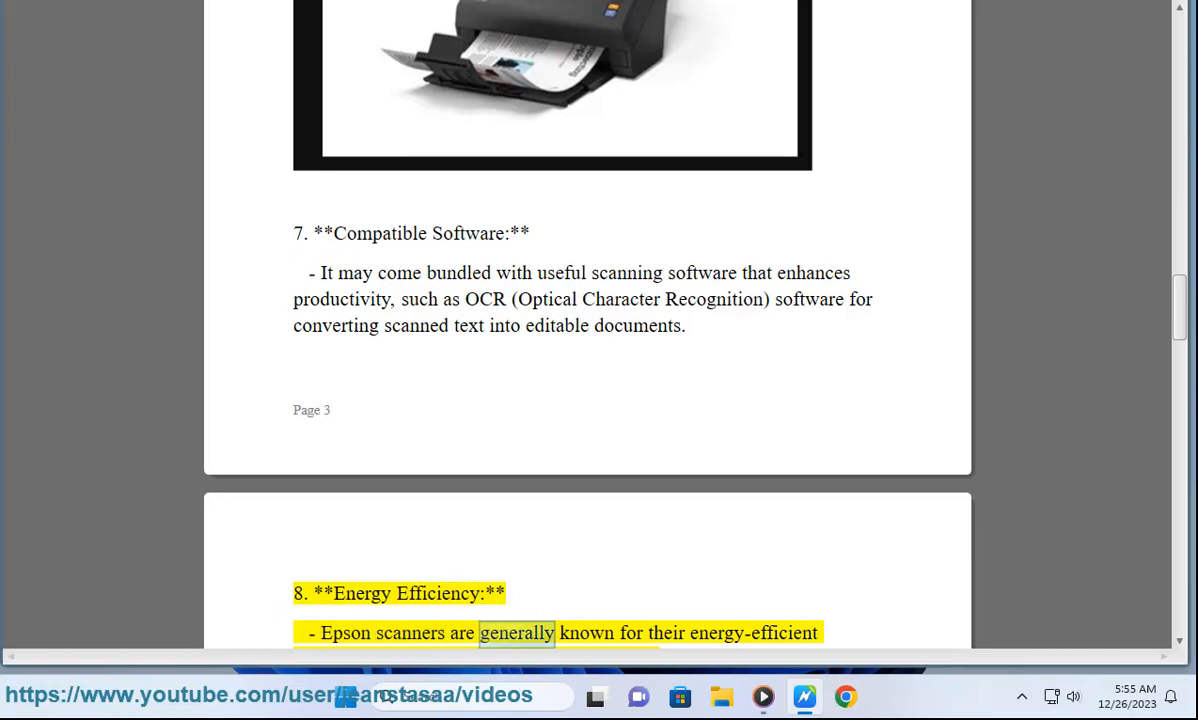
scroll(down, 3)
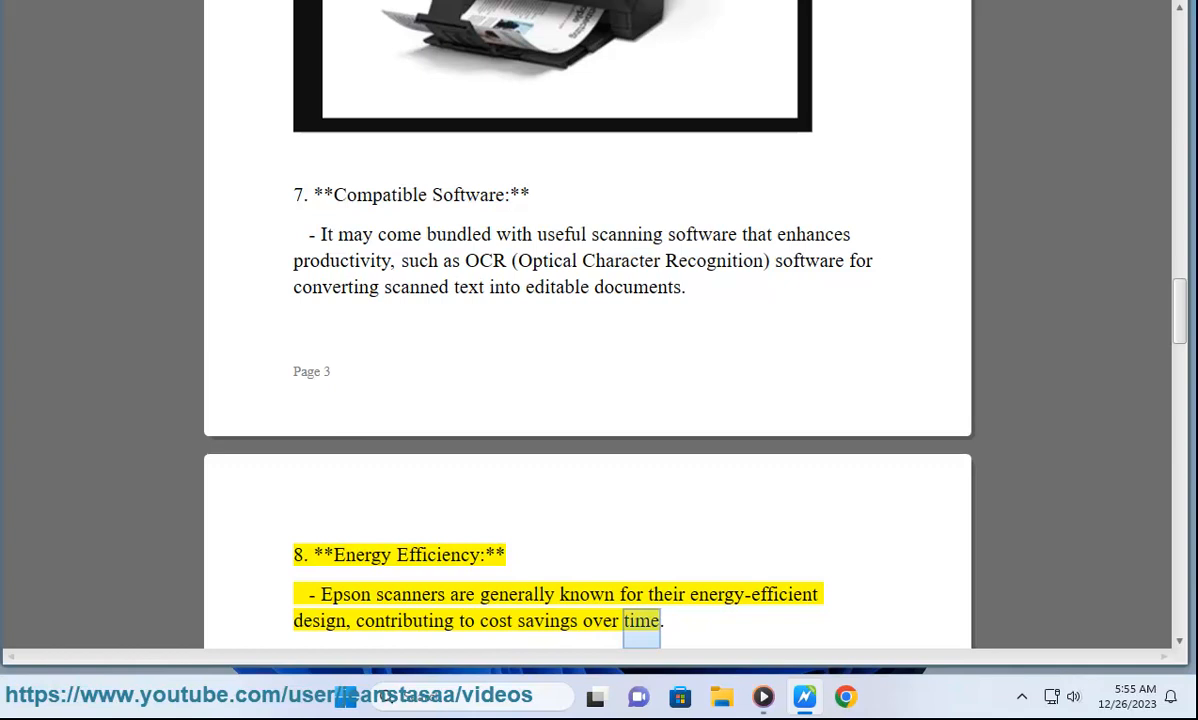
scroll(down, 3)
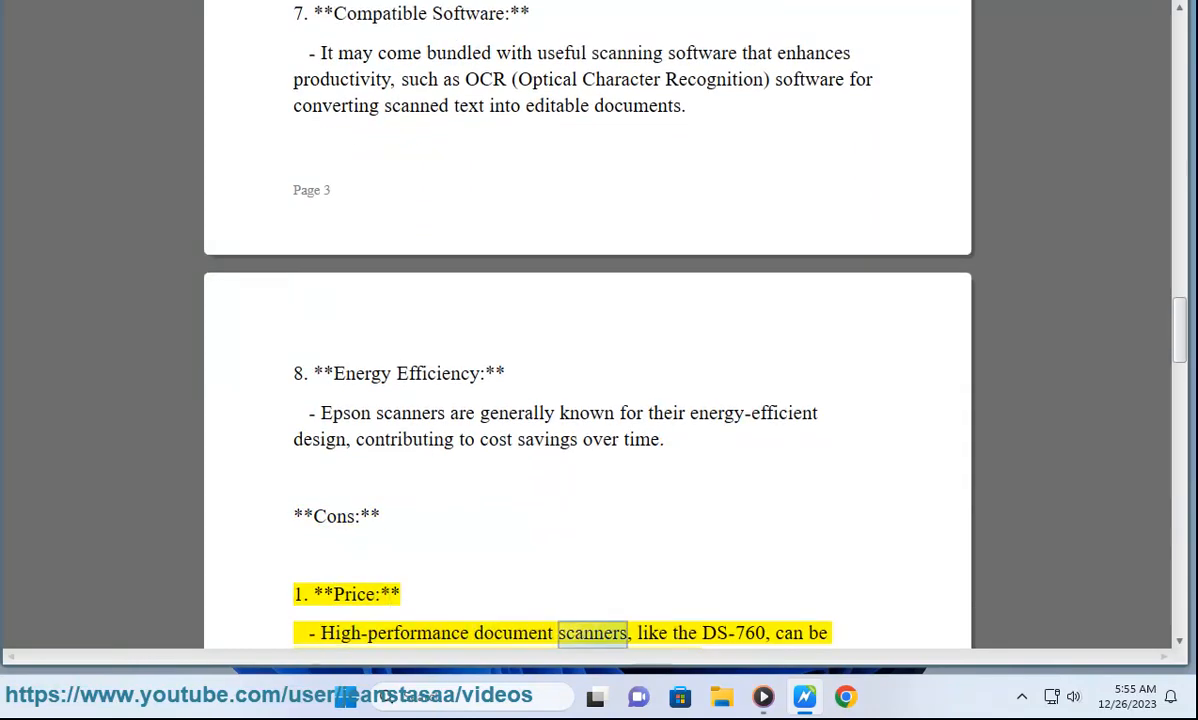
Follow the highlighted reading through cons Price, Size and Weight, and Complex Setup
scroll(down, 3)
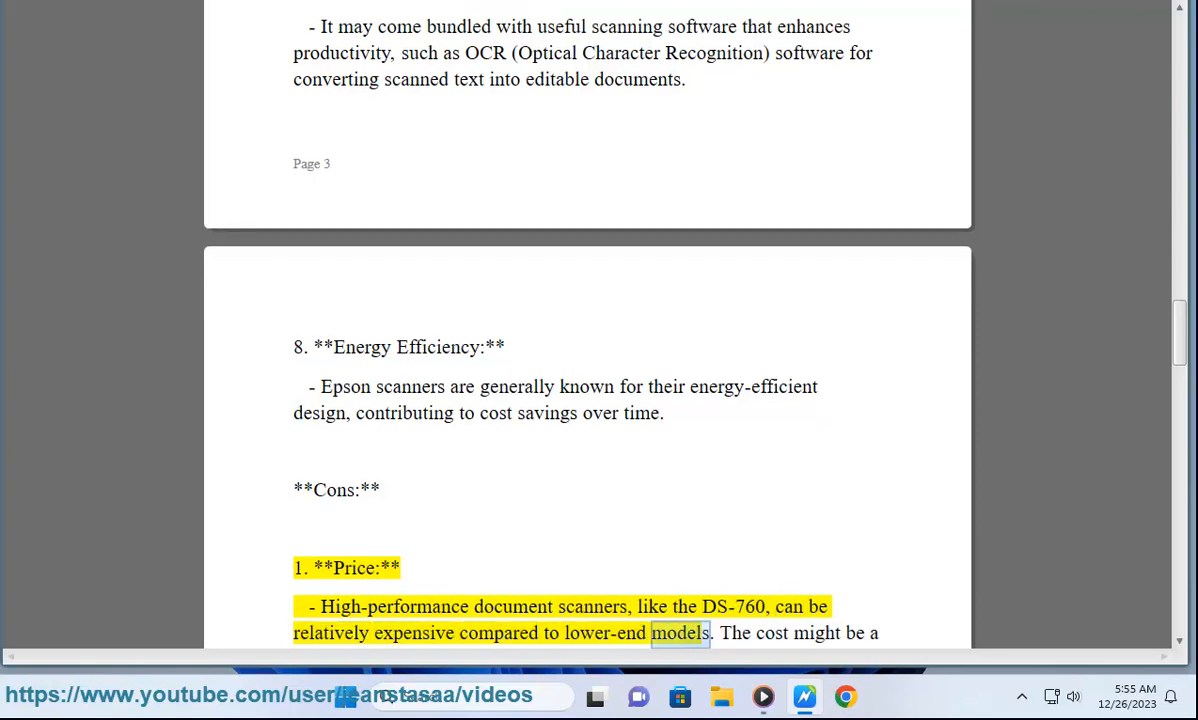
scroll(down, 3)
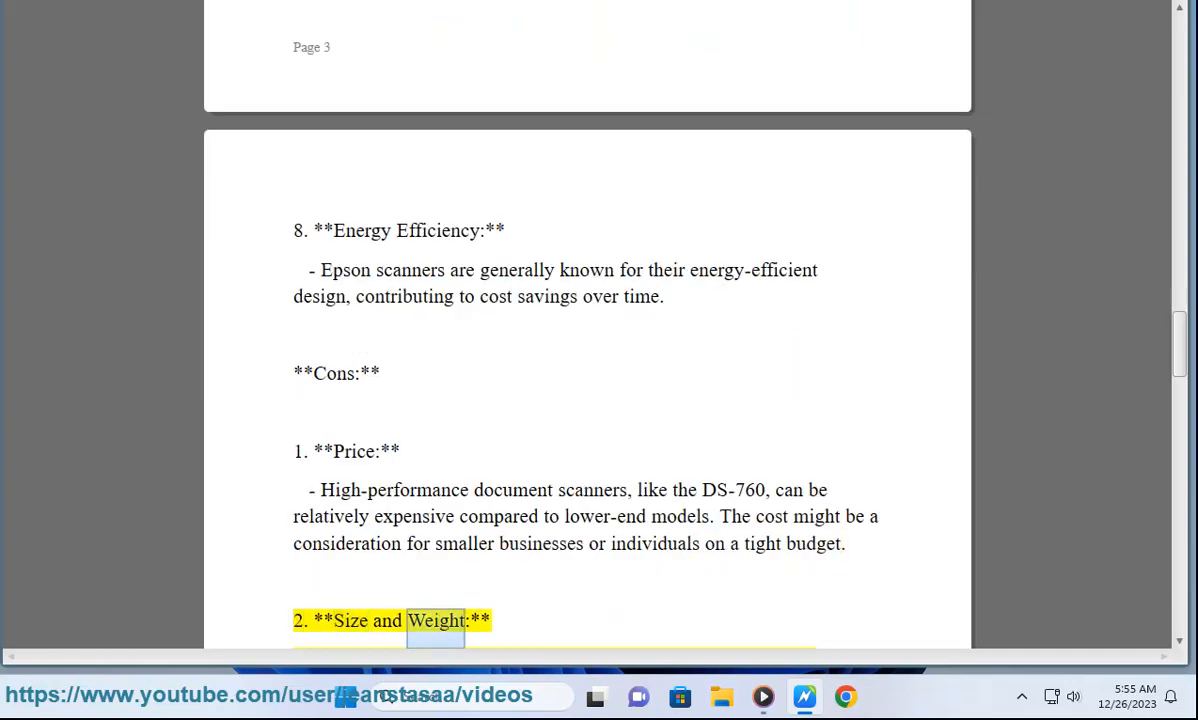
scroll(down, 3)
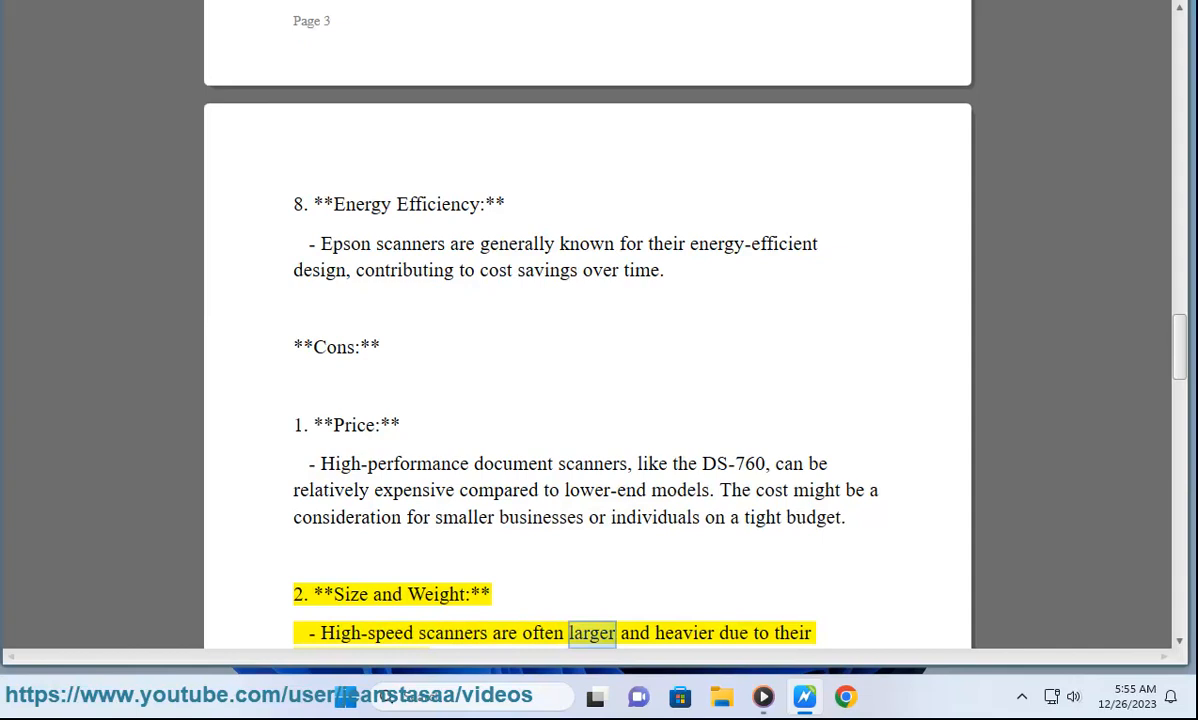
scroll(down, 3)
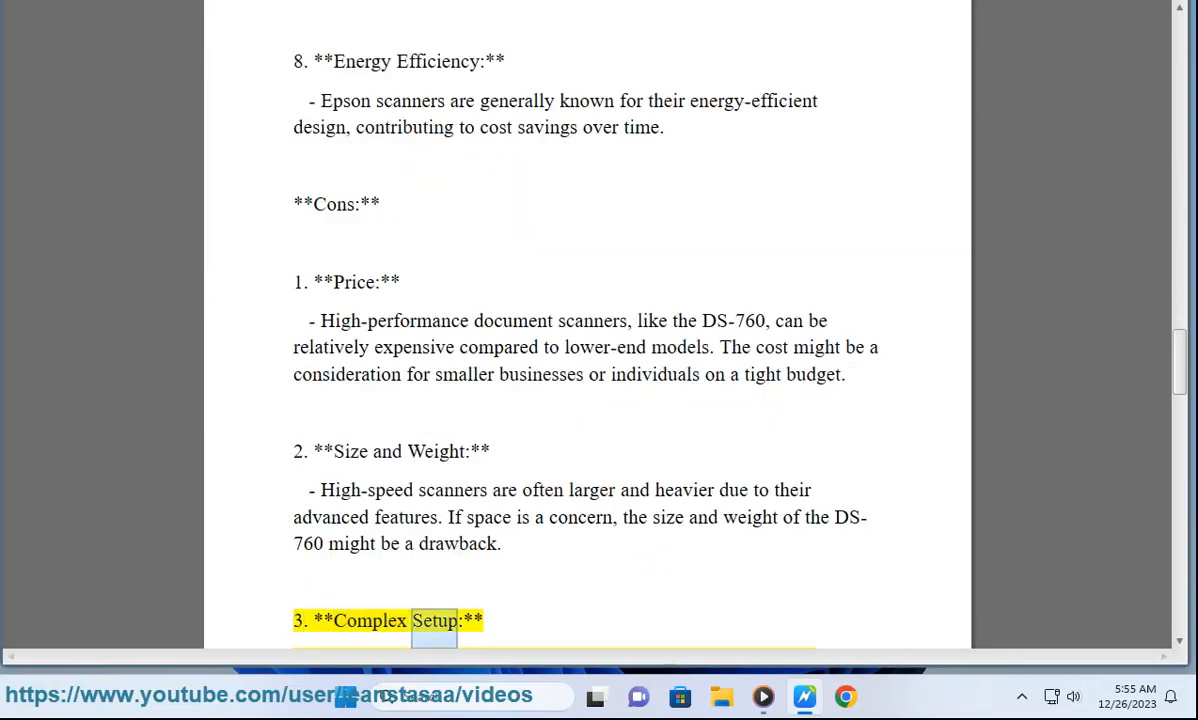
scroll(down, 3)
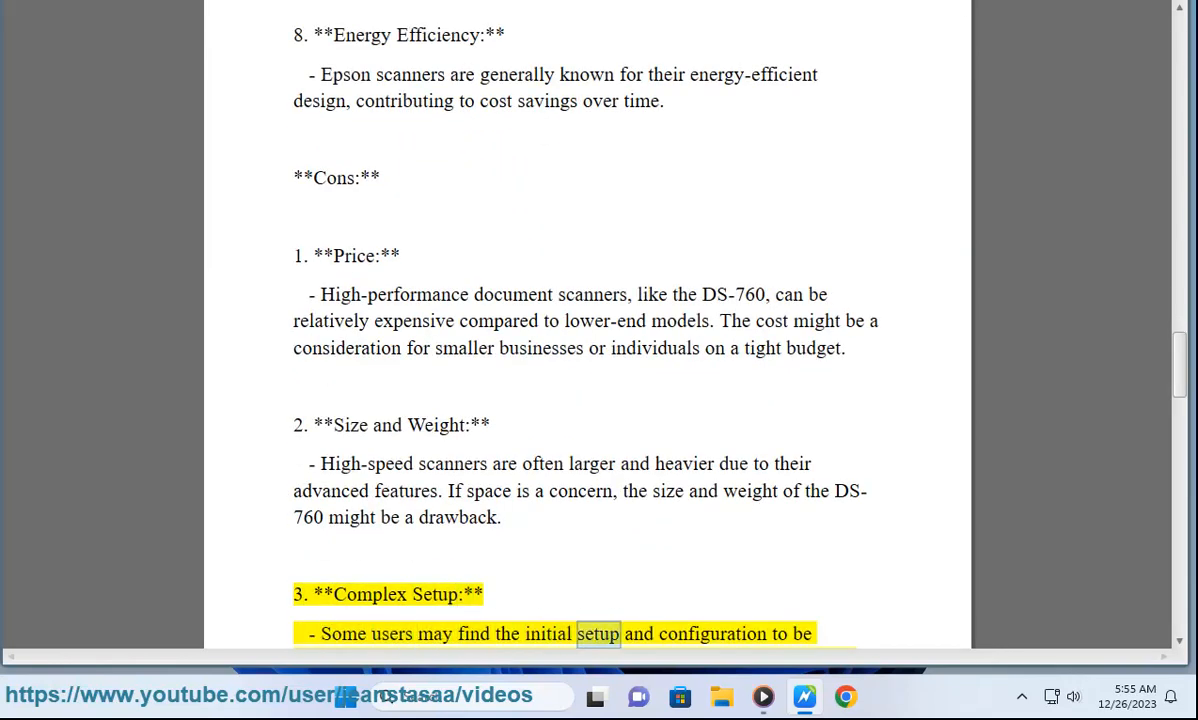
scroll(down, 3)
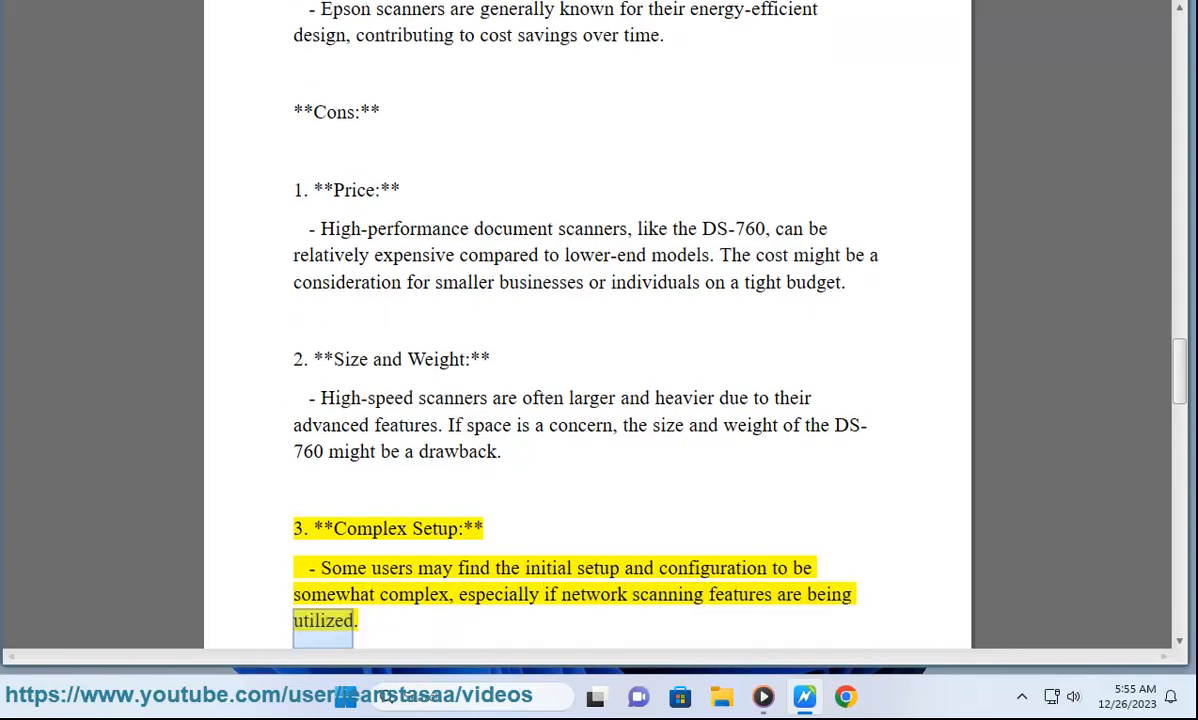
scroll(down, 3)
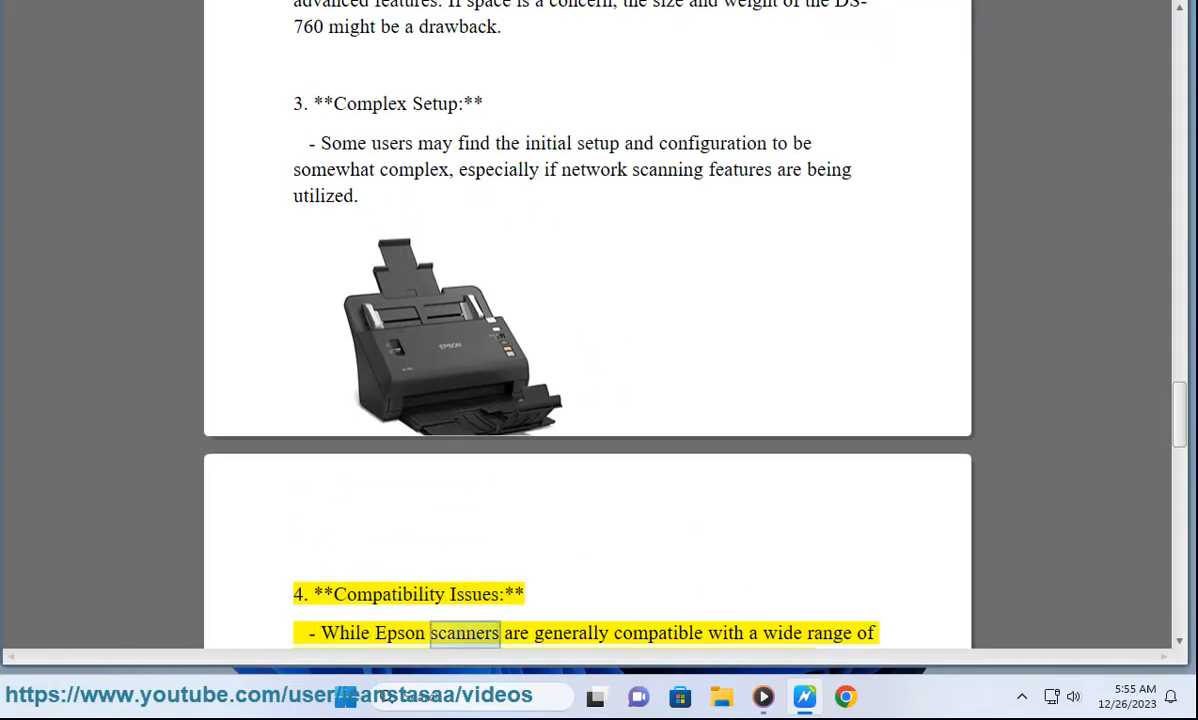
Follow cons Compatibility, Noise and Maintenance and the closing advice to 'requirements.' on page 5
scroll(down, 3)
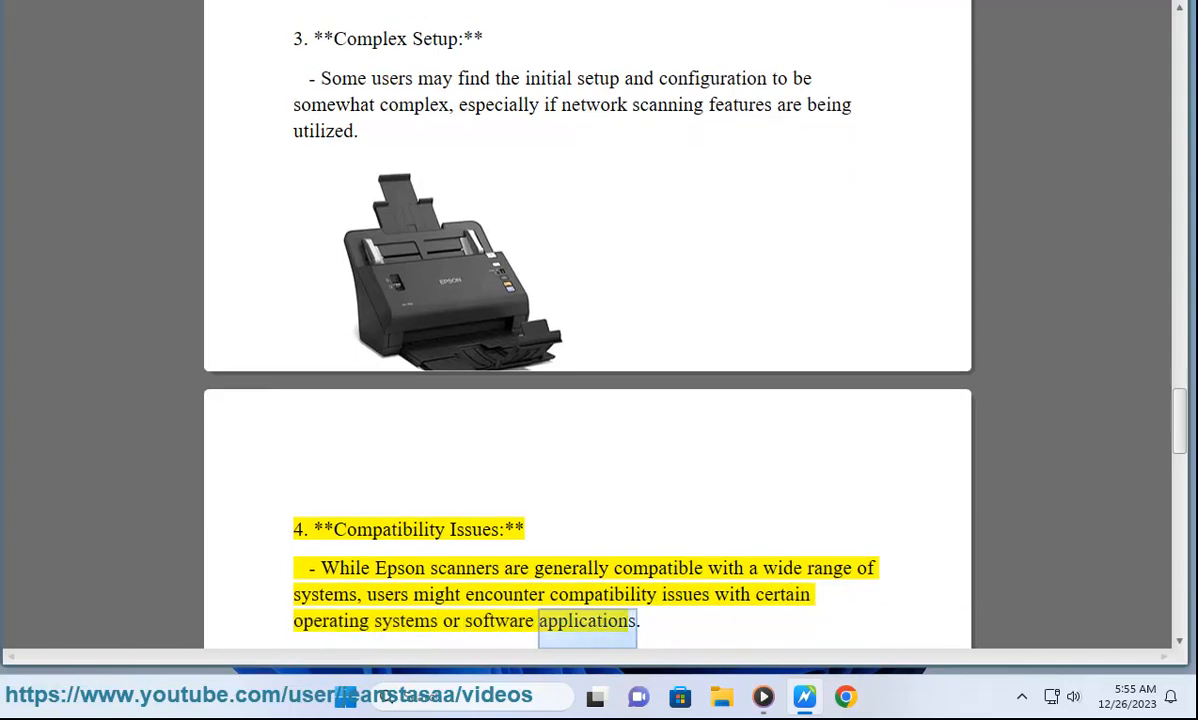
scroll(down, 3)
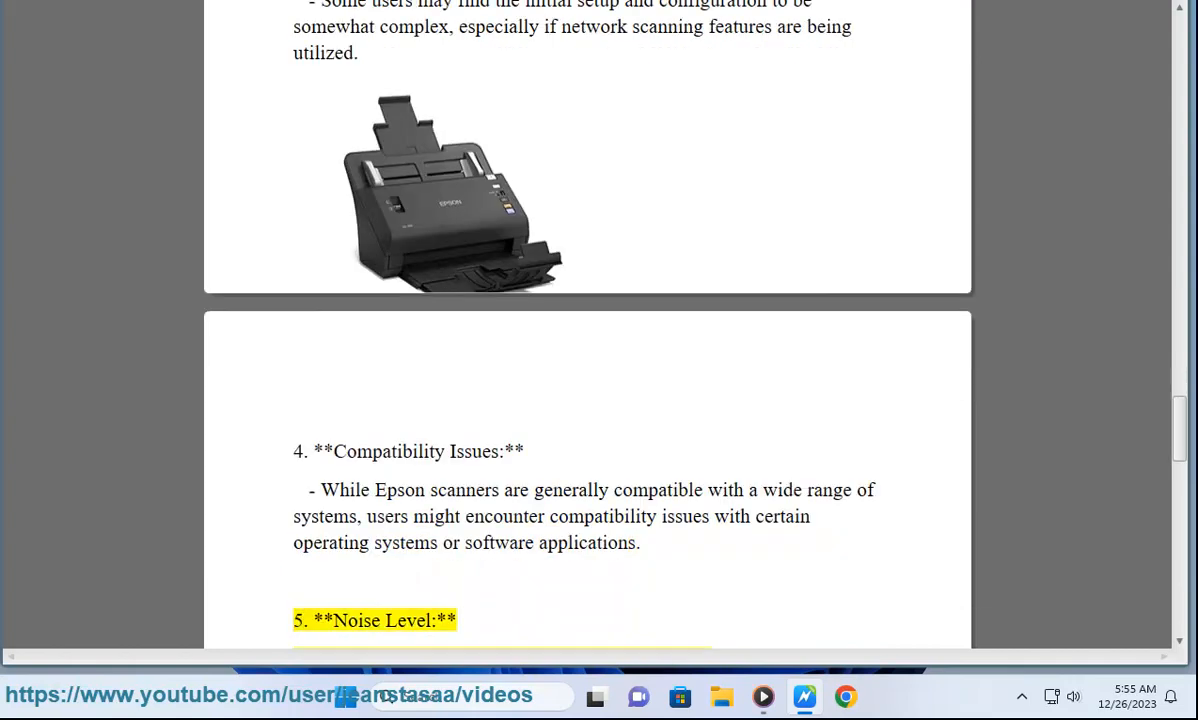
scroll(down, 3)
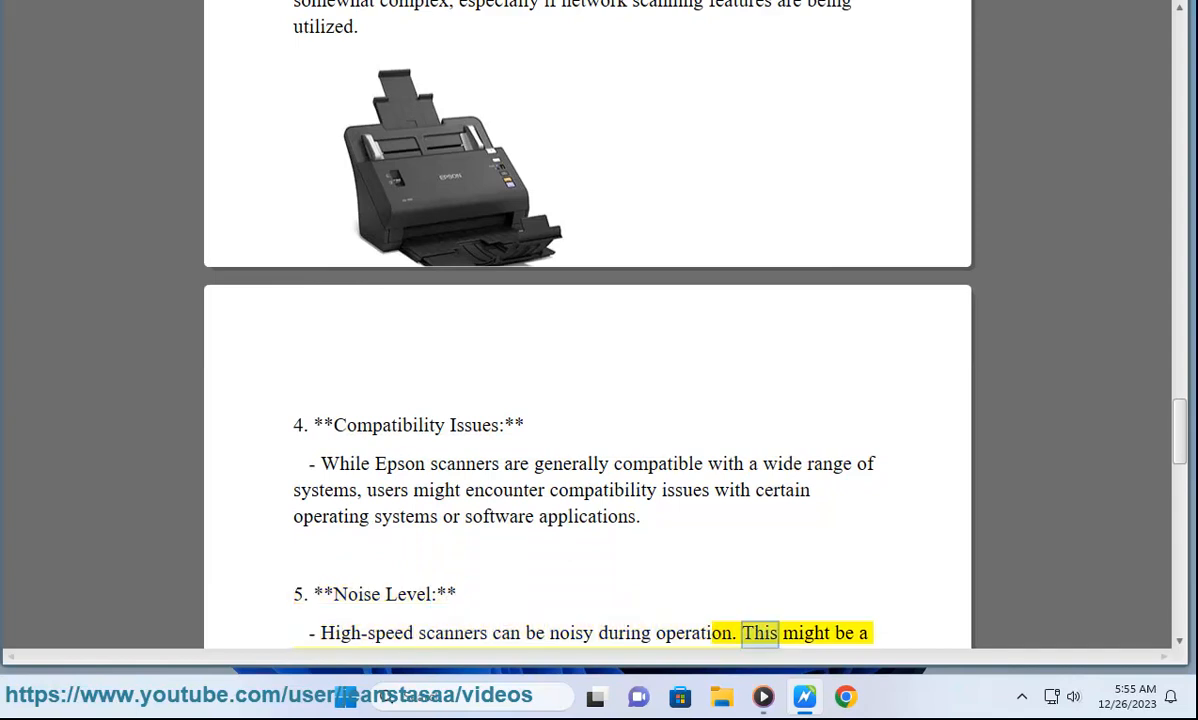
scroll(down, 3)
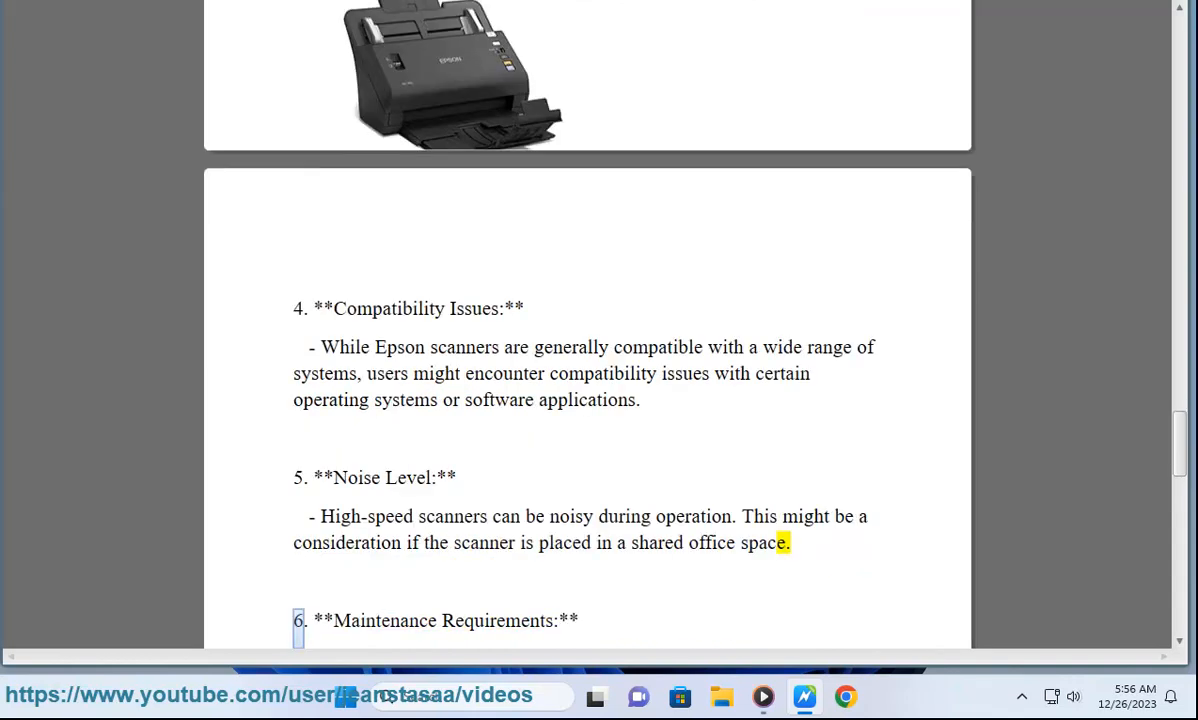
scroll(down, 3)
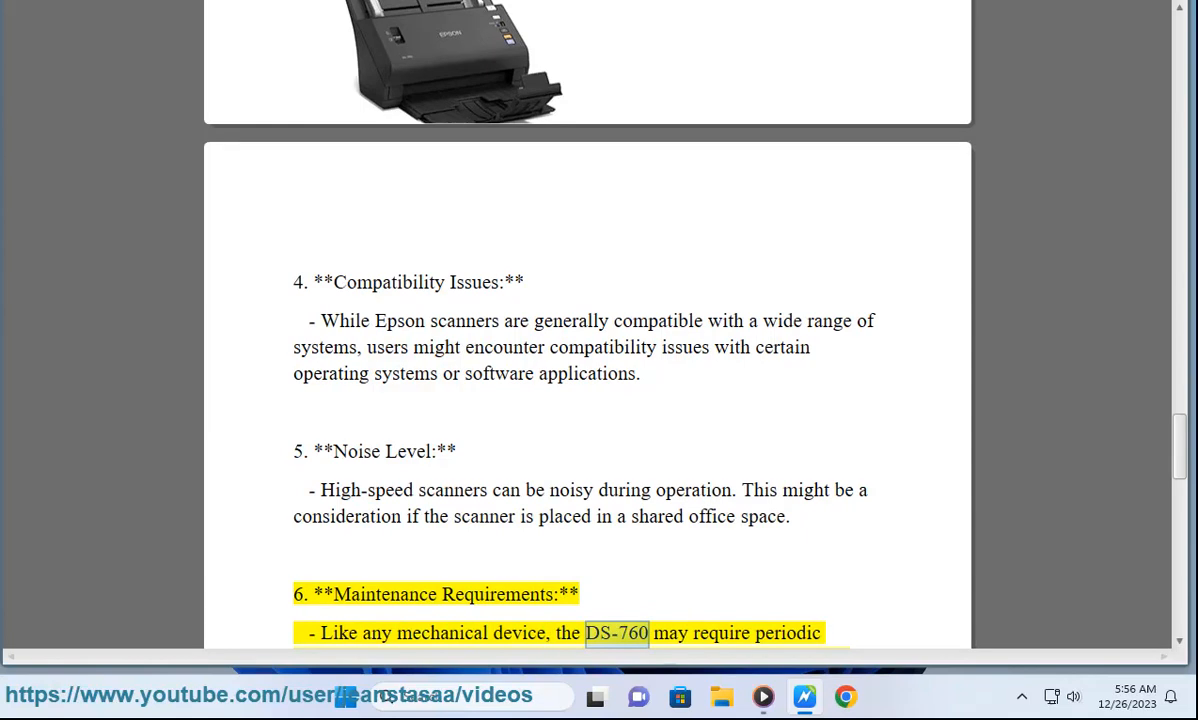
scroll(down, 3)
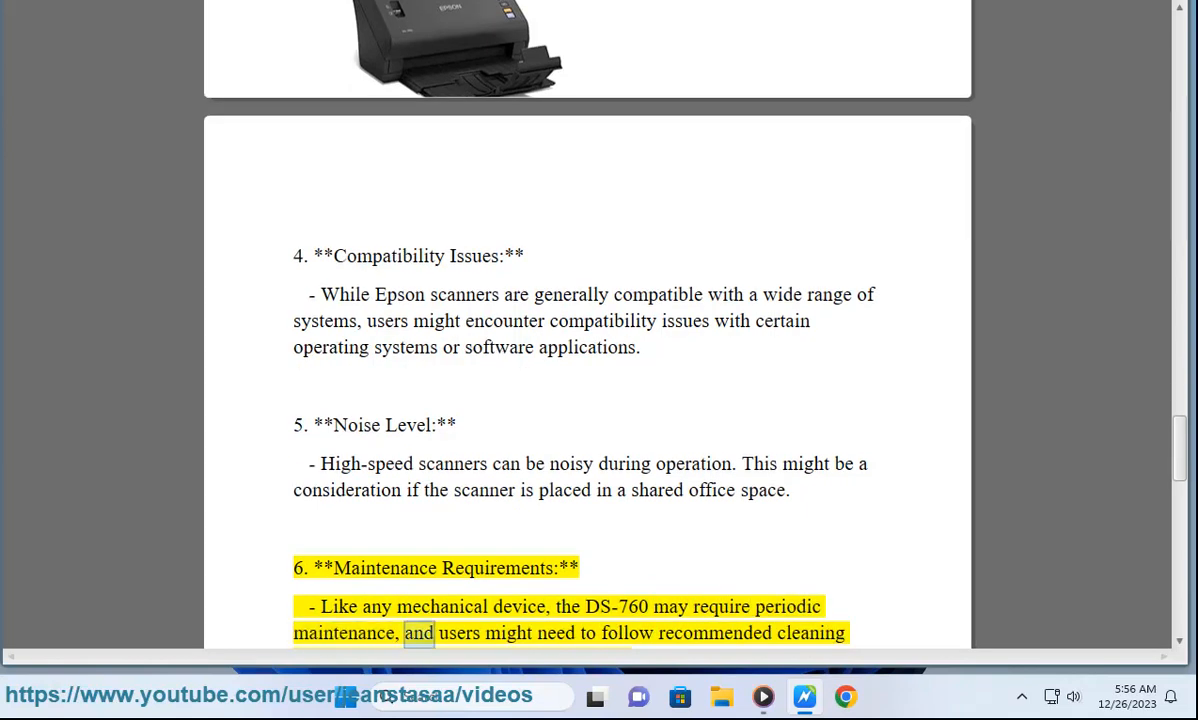
scroll(down, 3)
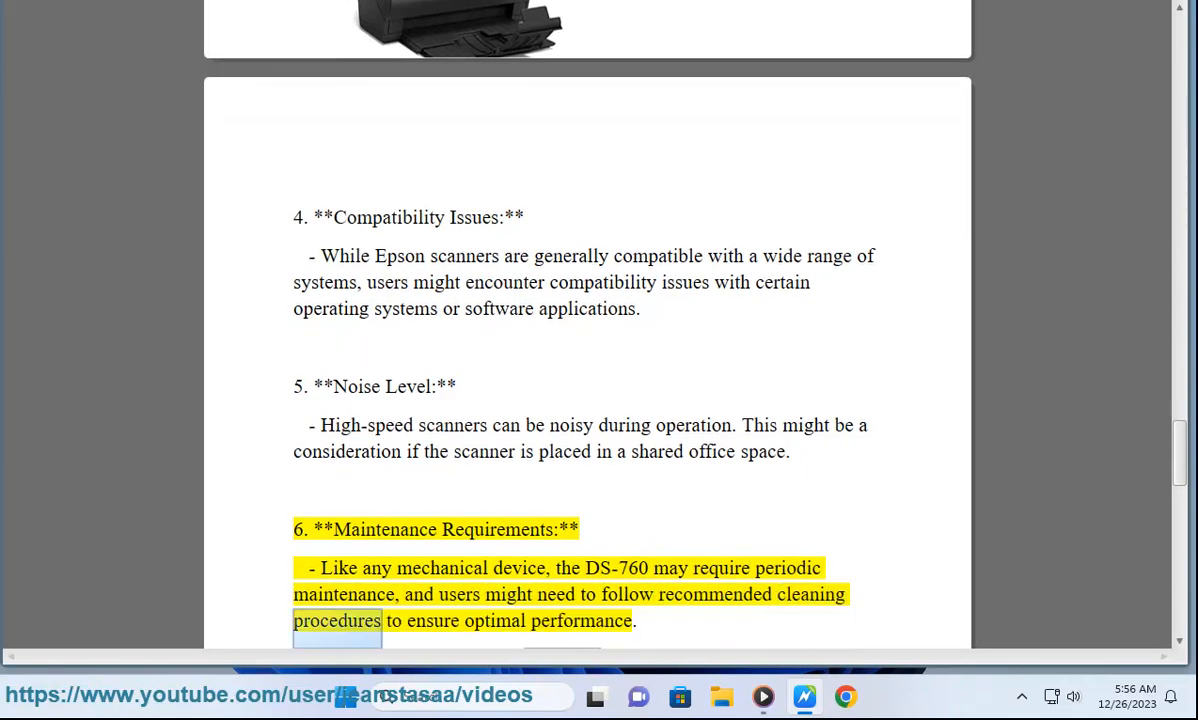
scroll(down, 3)
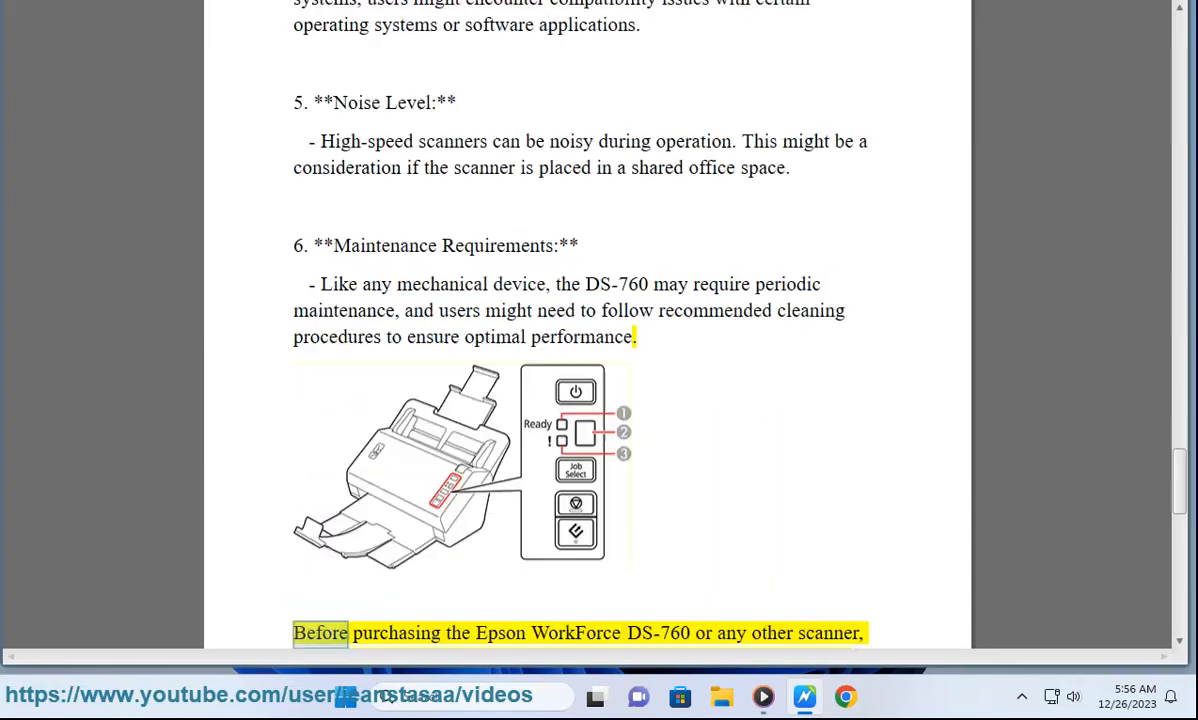
double_click(661, 633)
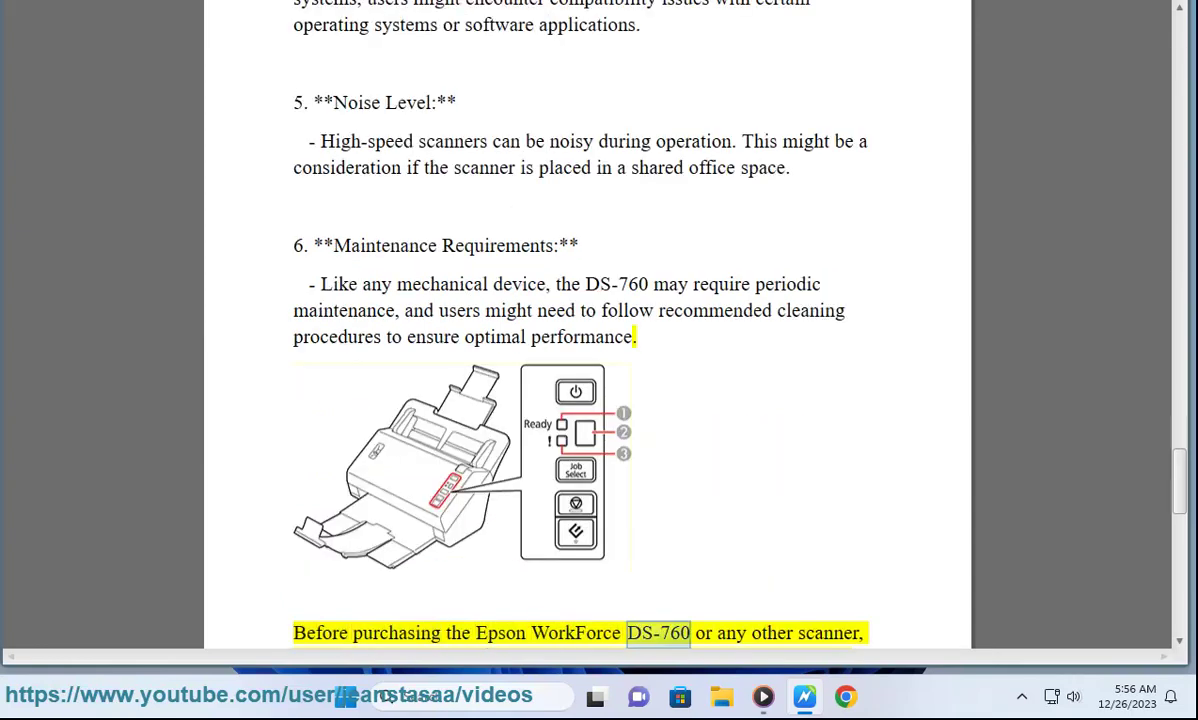
scroll(down, 3)
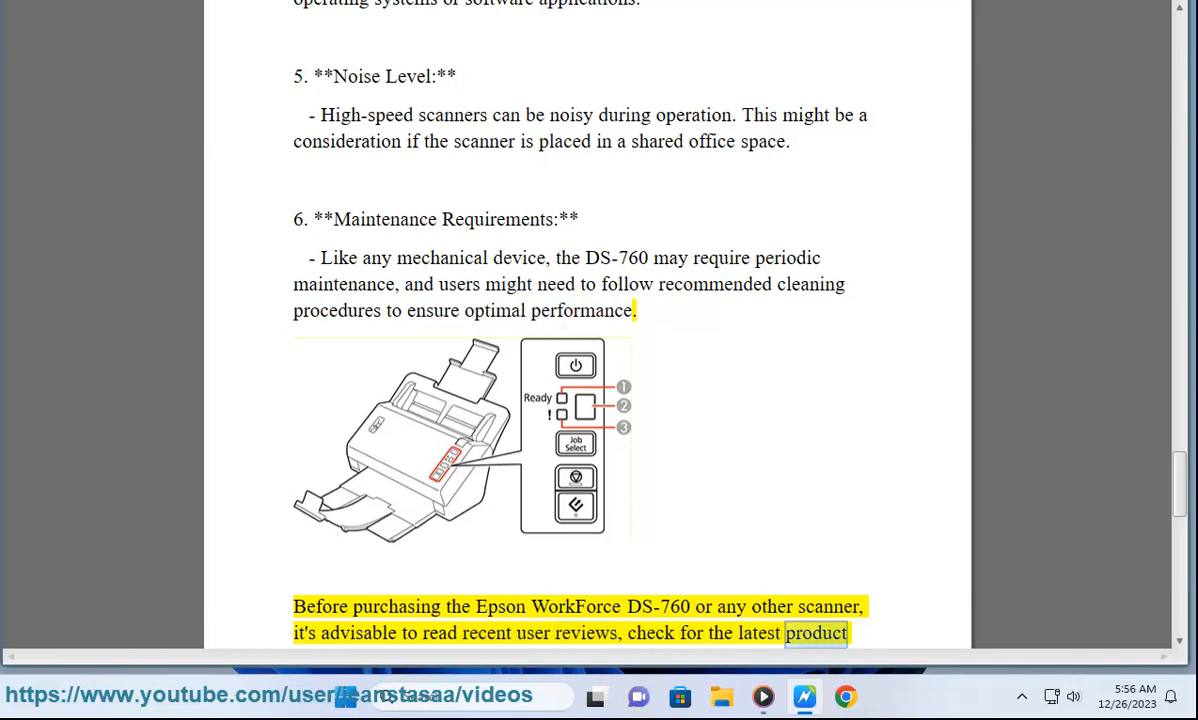
scroll(down, 3)
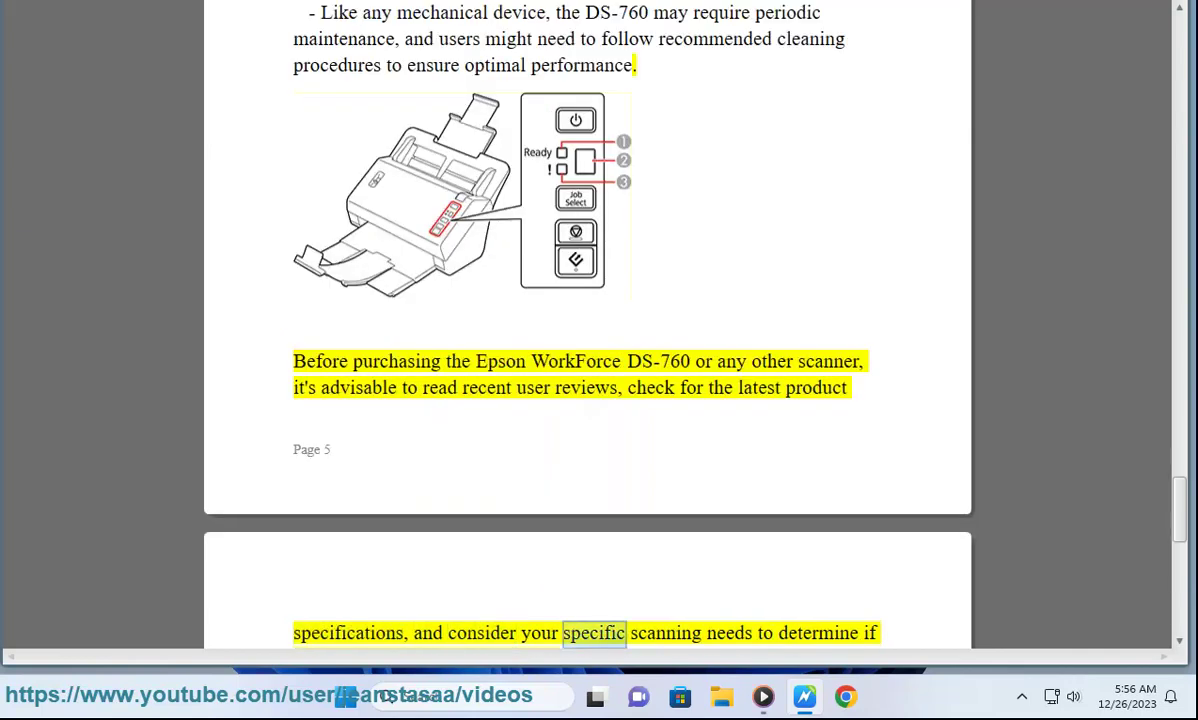
scroll(down, 3)
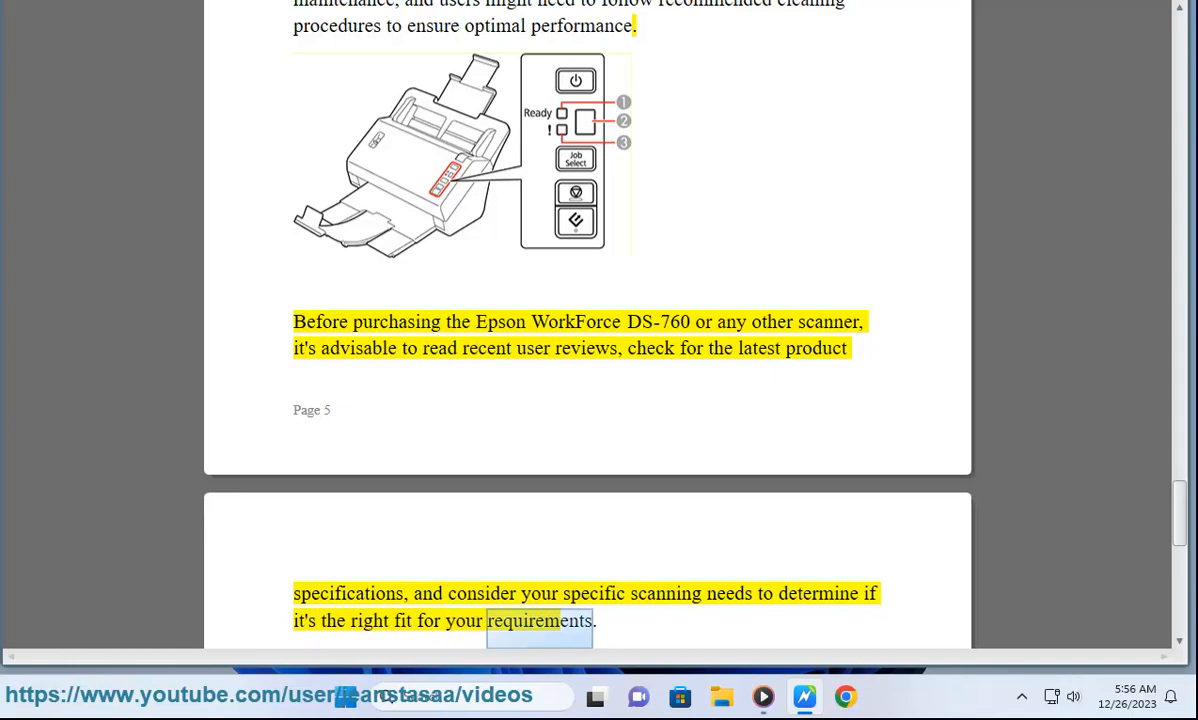